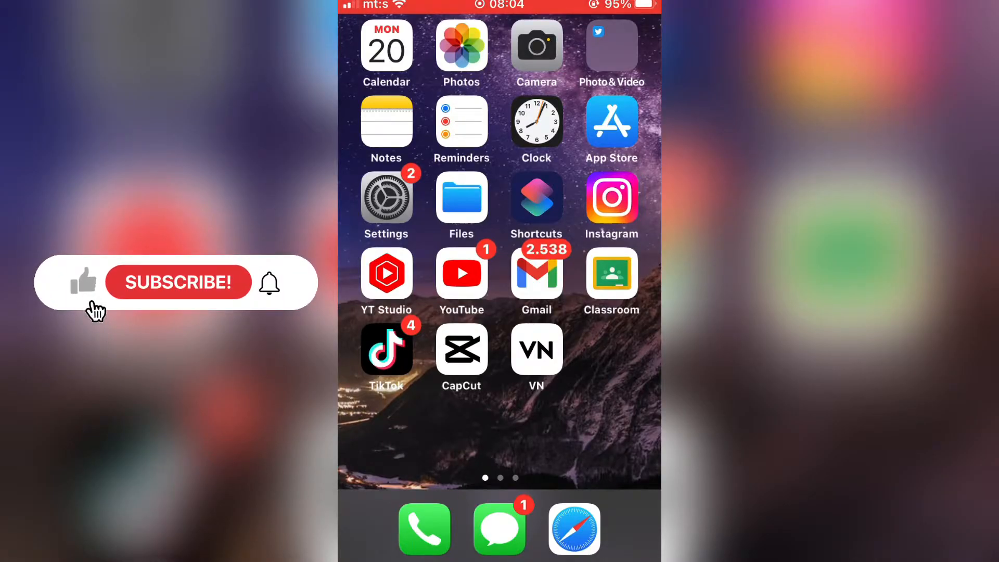
# - Launch YouTube and bring up the account menu from the profile picture
pyautogui.click(178, 282)
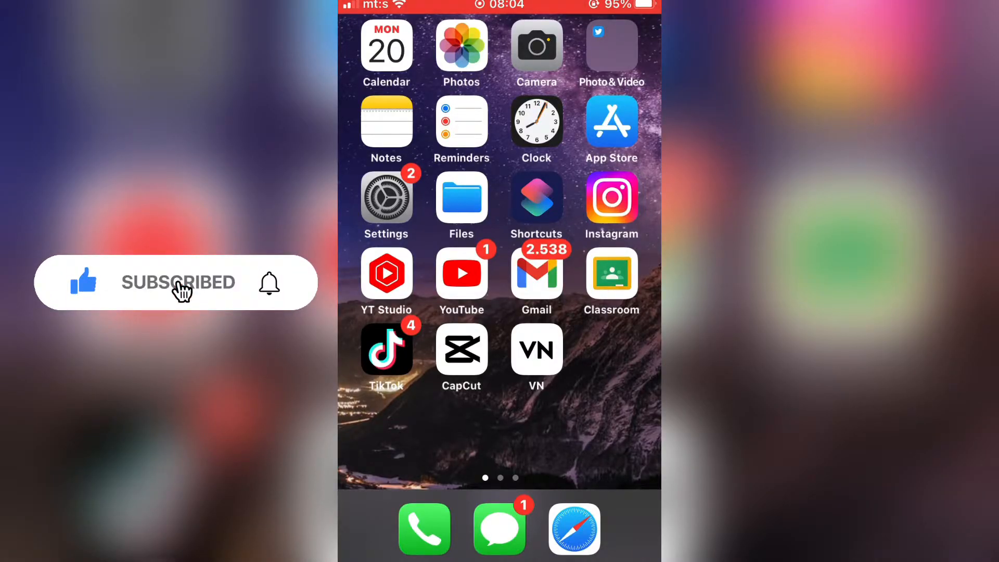
pyautogui.click(269, 283)
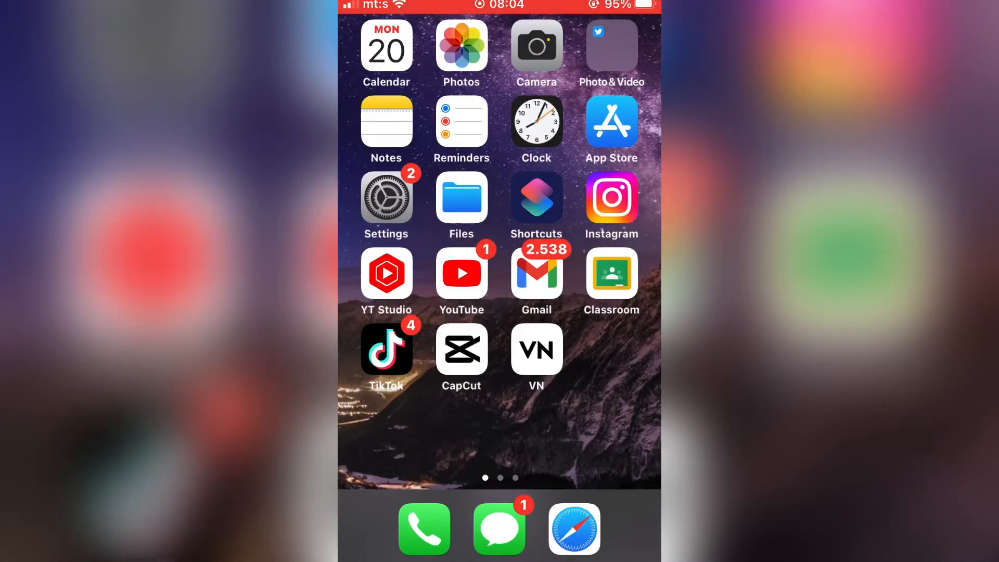
pyautogui.click(461, 272)
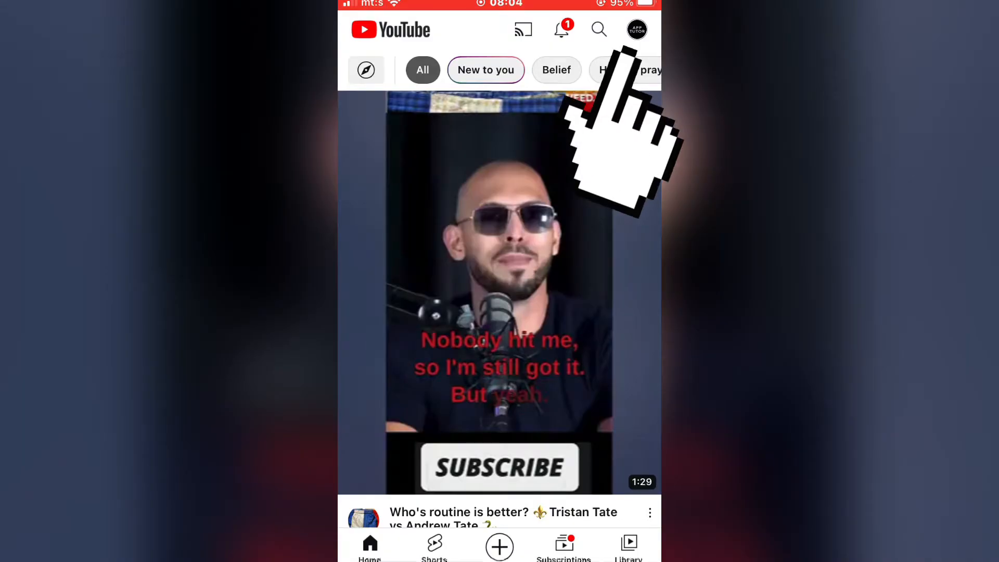
pyautogui.click(637, 29)
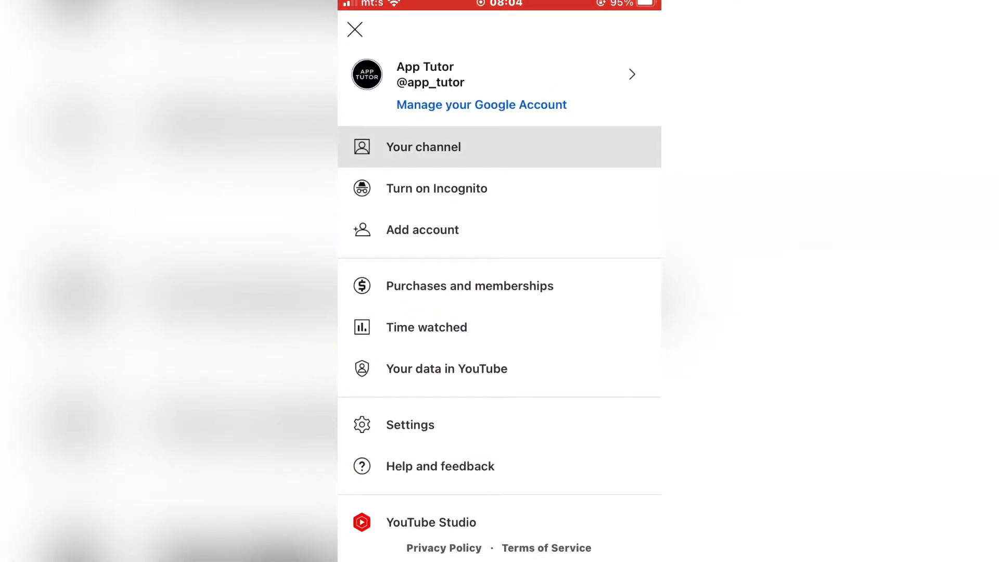
# - Go to your own channel page and copy its link via Share > Copy link
pyautogui.click(423, 147)
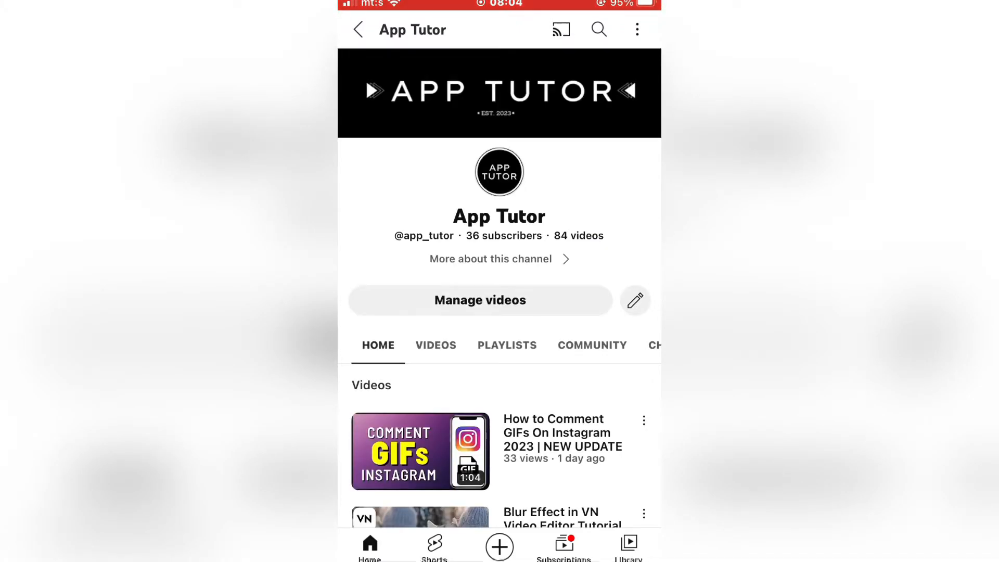
pyautogui.scroll(-3)
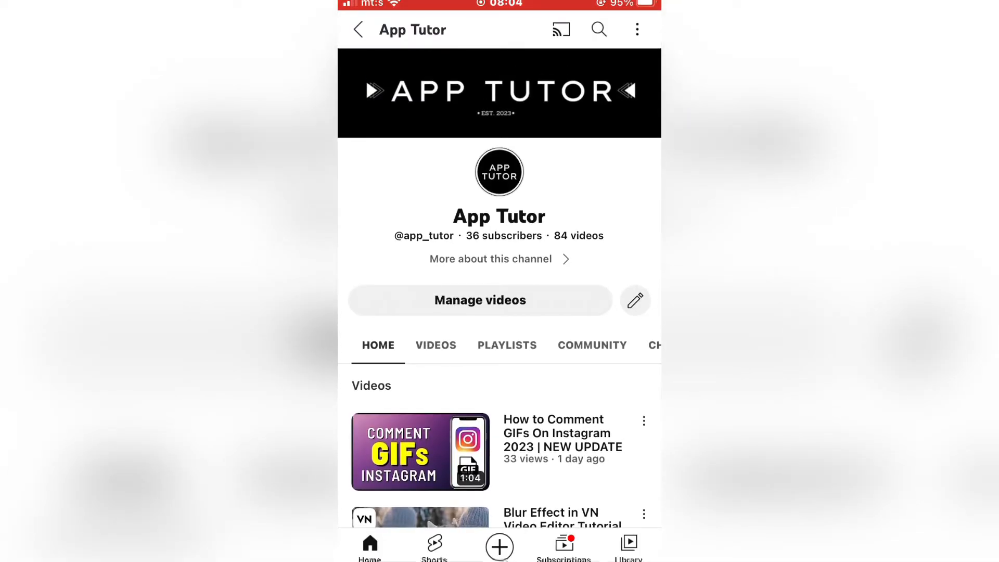
pyautogui.click(637, 29)
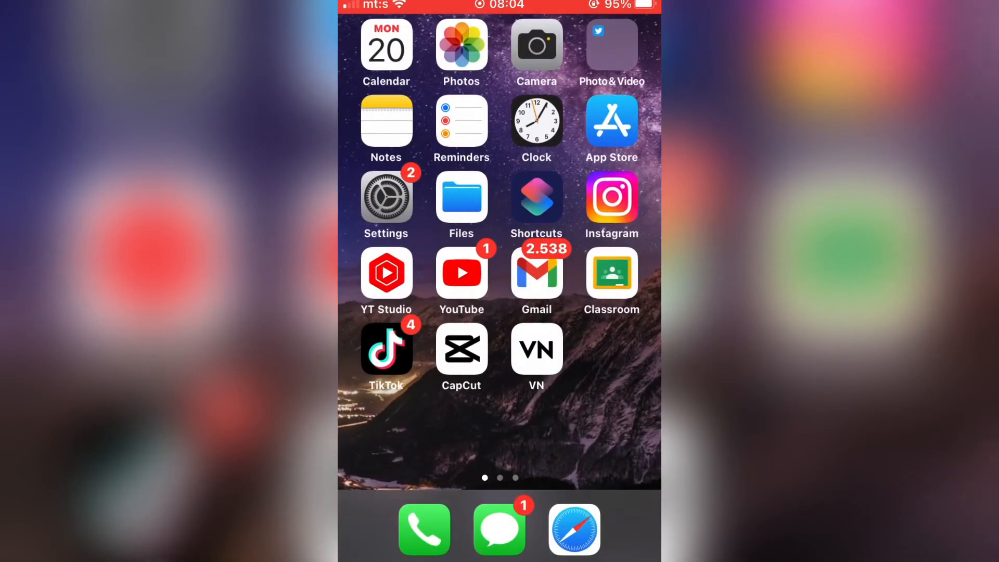
# - Launch Instagram, go to your profile and start Edit Profile
pyautogui.click(611, 198)
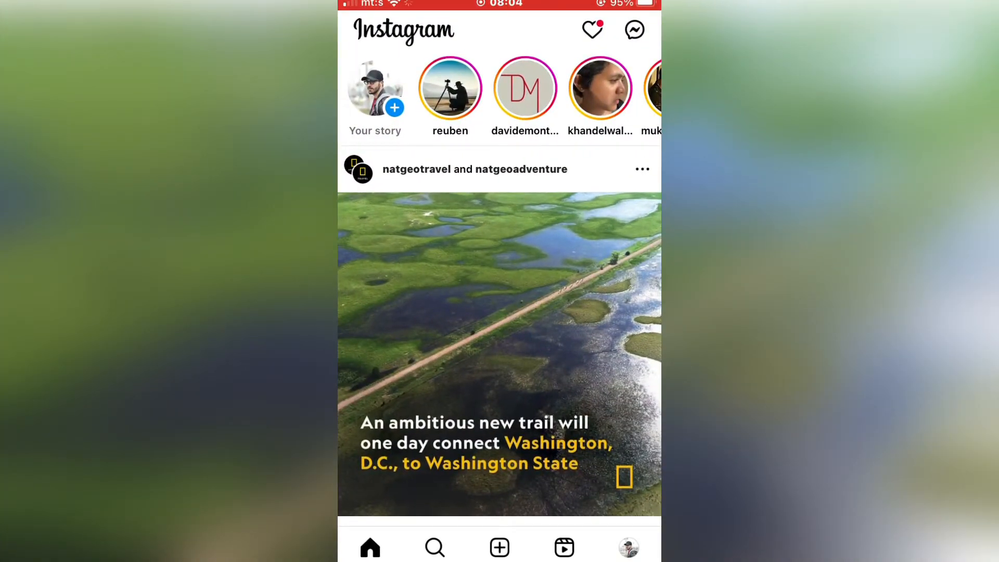
pyautogui.click(626, 546)
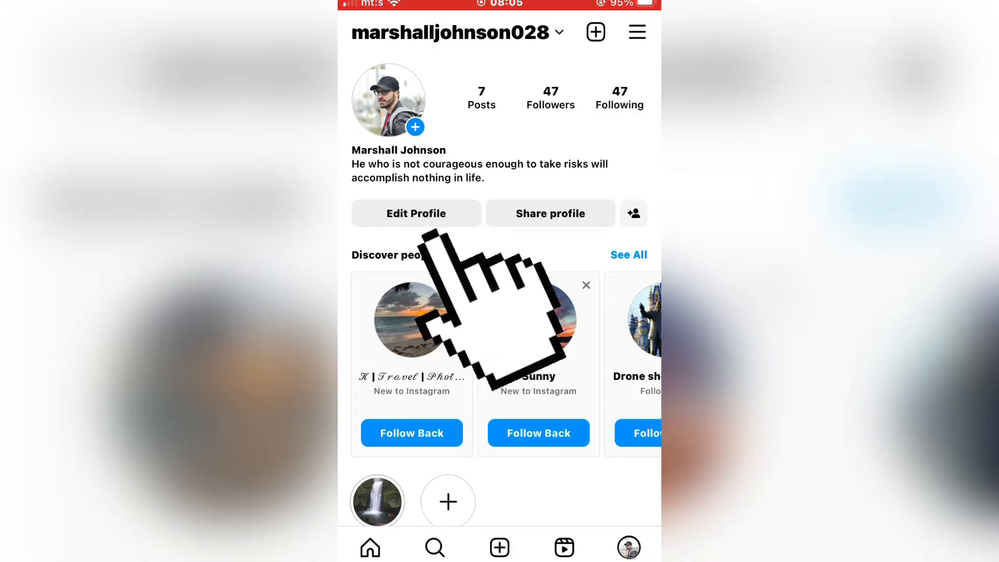
pyautogui.click(416, 213)
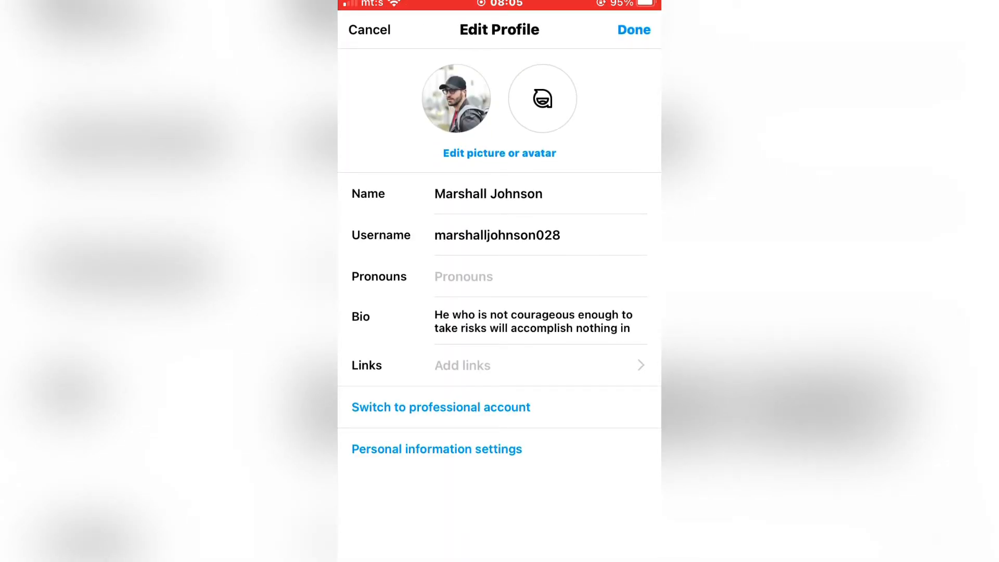
# - Go to Links and start adding an external link
pyautogui.click(500, 365)
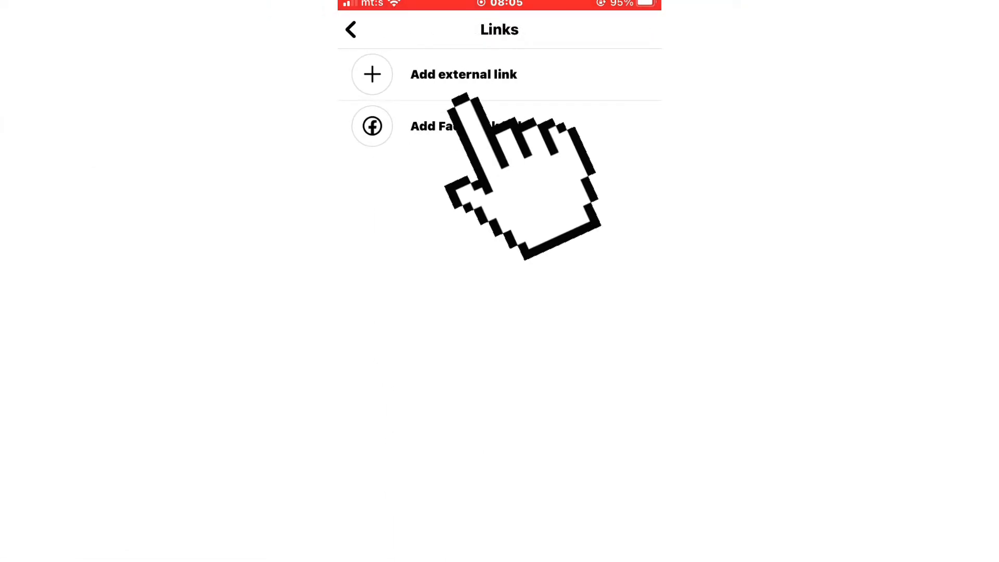
pyautogui.click(464, 74)
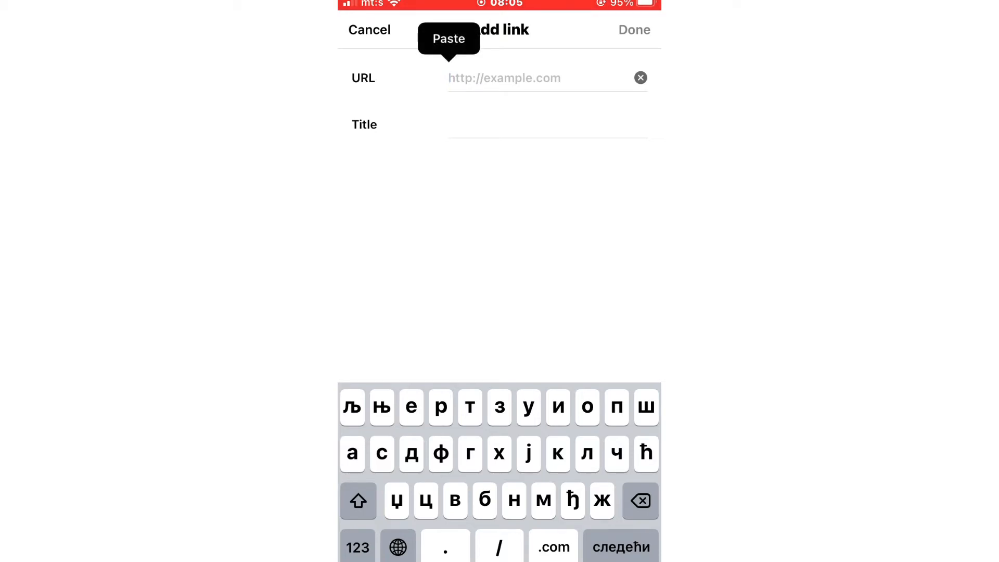
# - Paste the channel URL, title it 'YouTube Channel' and save the link
pyautogui.click(447, 38)
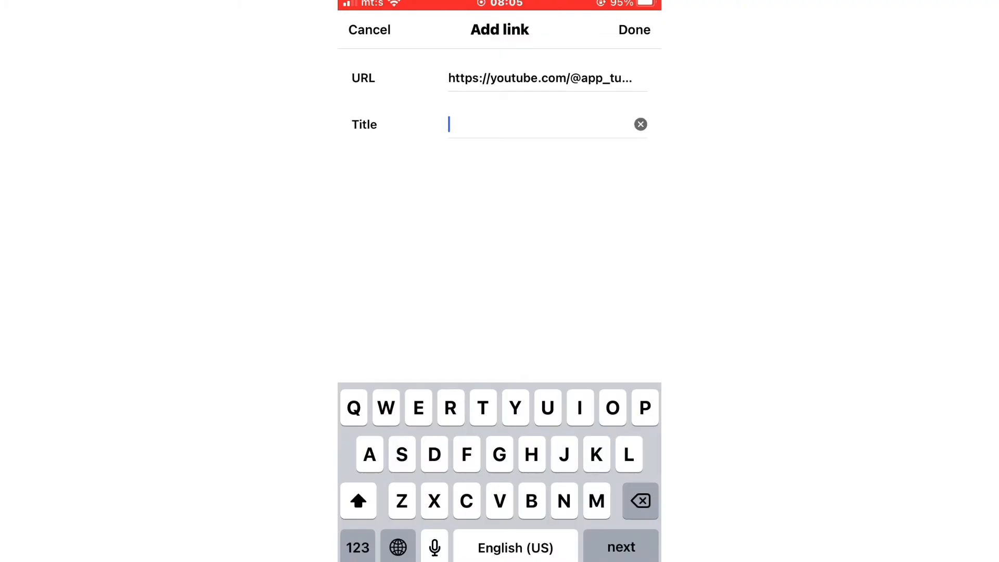
pyautogui.write('YouTube')
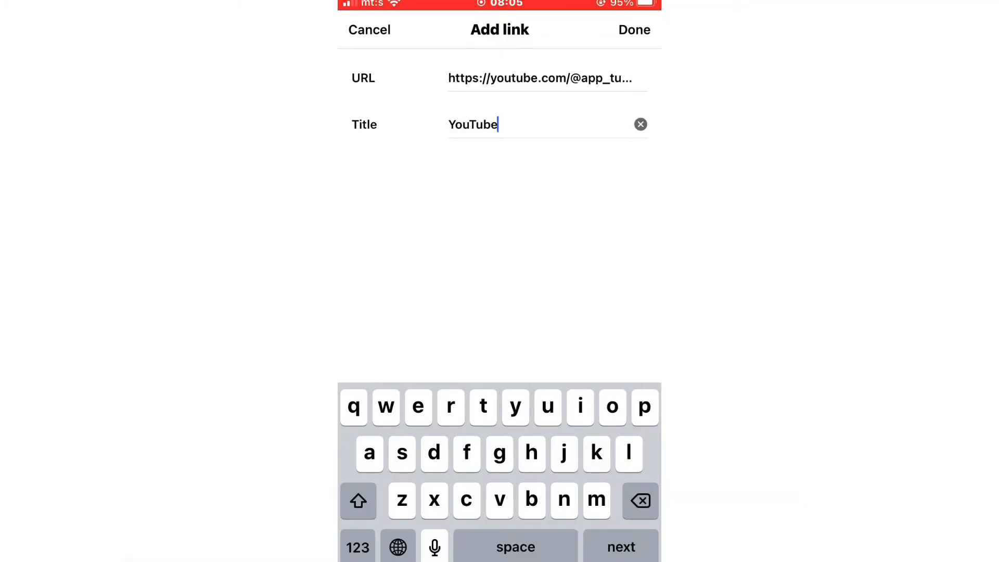
pyautogui.write('Channel')
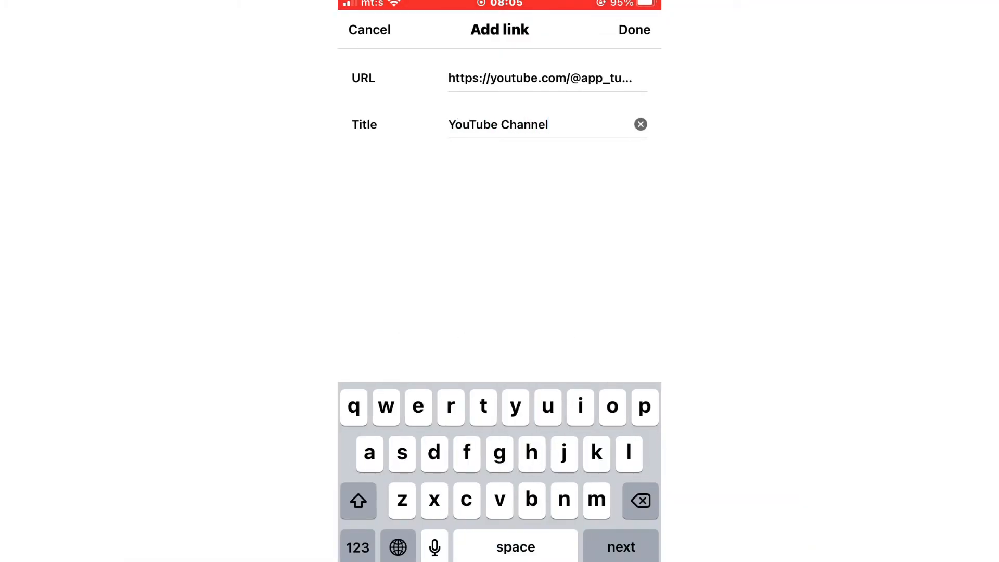
pyautogui.click(634, 29)
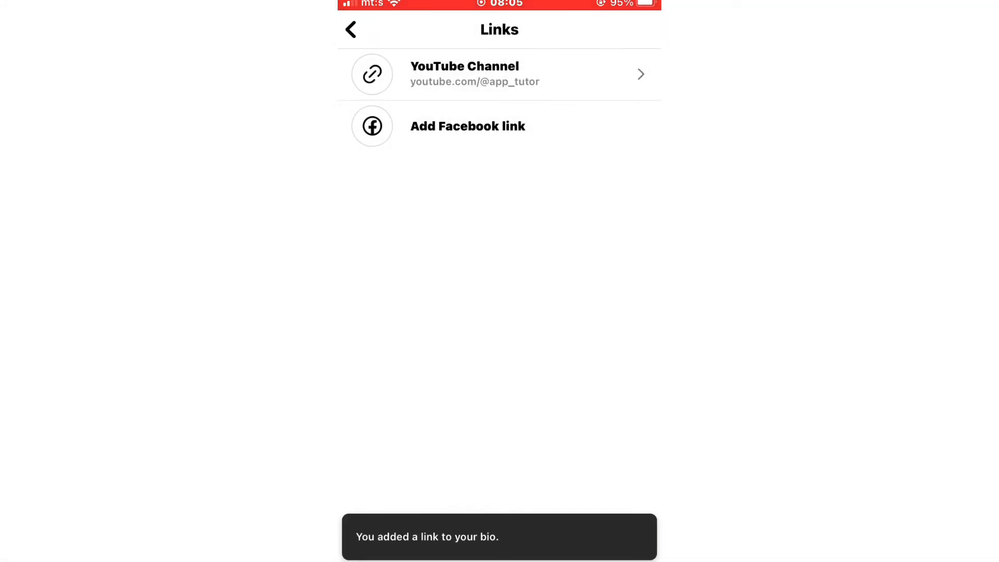
# - Return to Edit Profile and save the profile changes
pyautogui.click(350, 29)
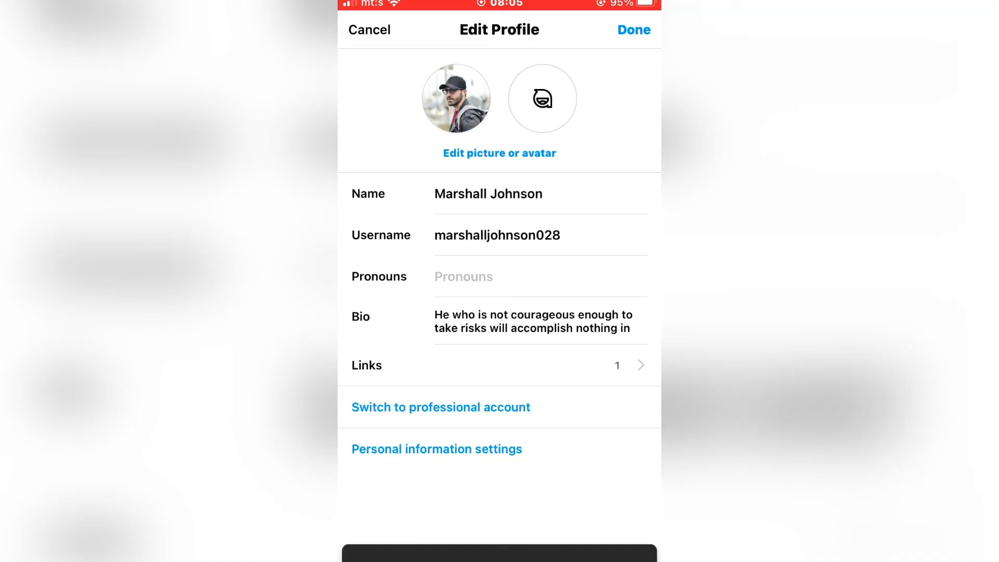
pyautogui.click(633, 29)
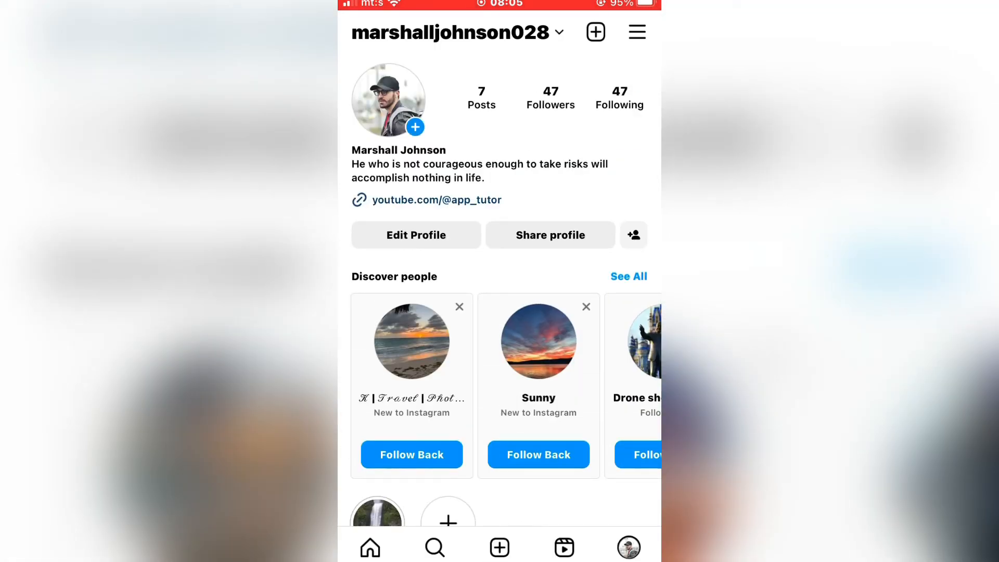